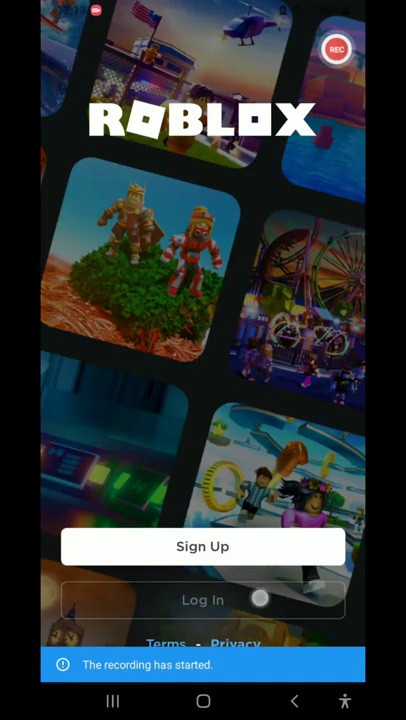
Log in as OceanSquadPlays with the account password to reach the Avatar home screen.
click(204, 600)
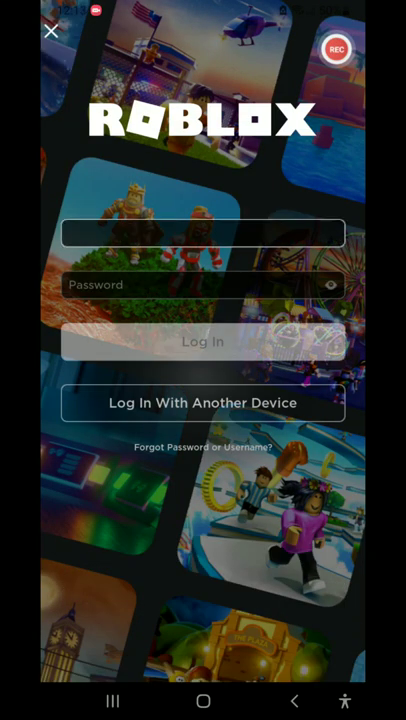
text(OceanSquadPlays)
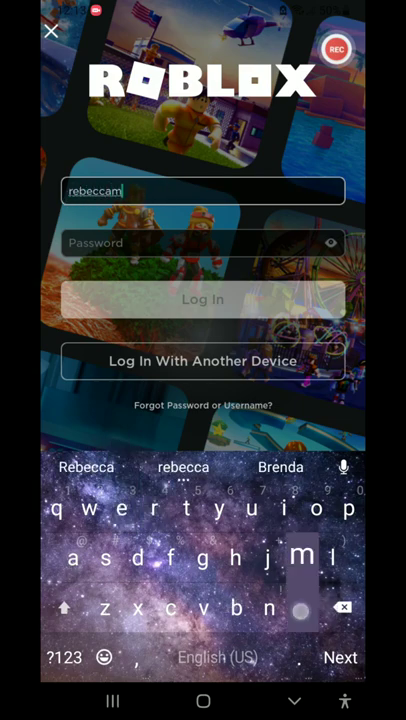
text(fan)
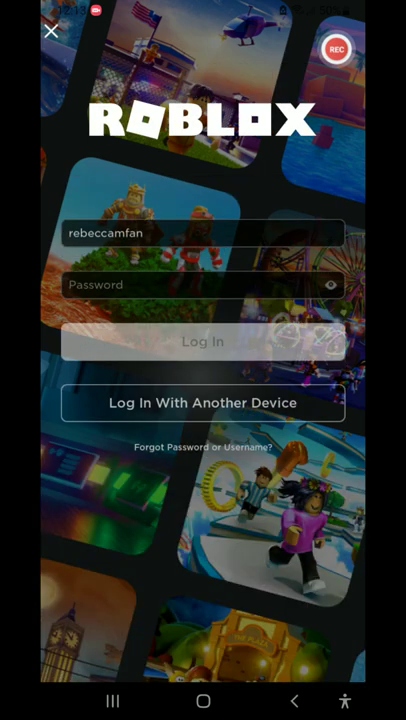
click(202, 340)
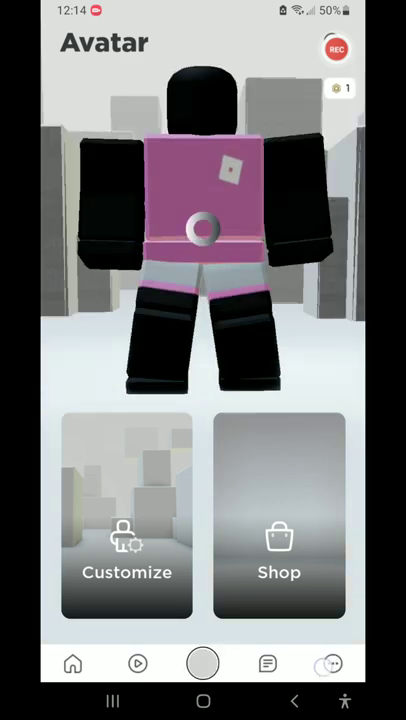
View the pending friend request under Add Friends and scroll through the friends list.
click(332, 664)
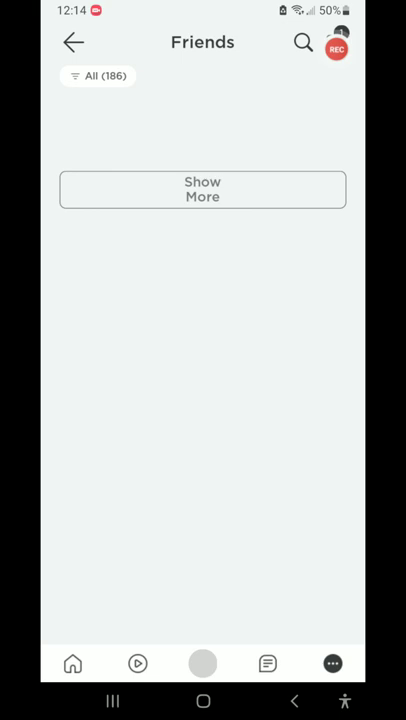
click(202, 188)
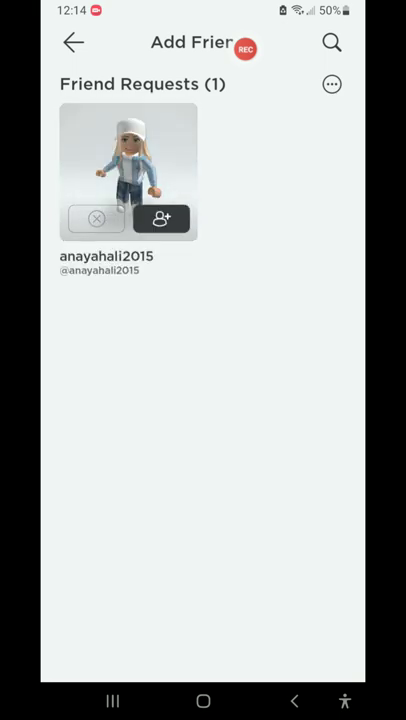
click(96, 218)
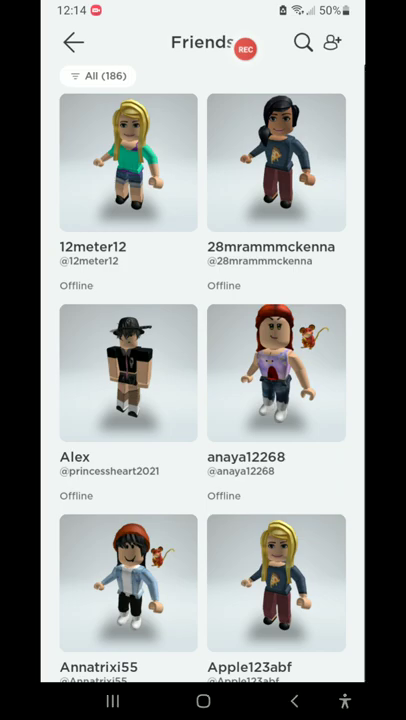
scroll(down, 3)
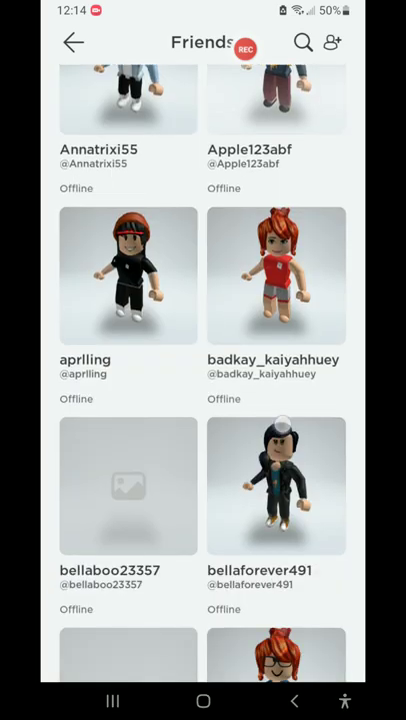
scroll(up, 3)
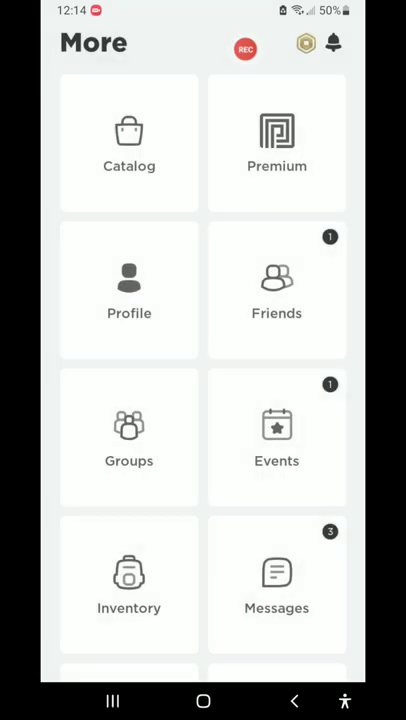
scroll(down, 3)
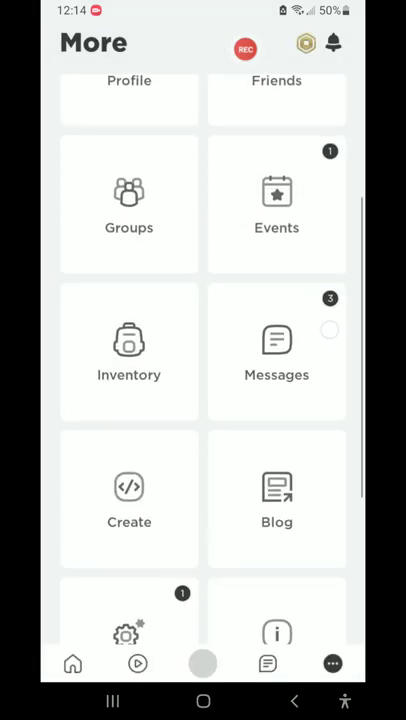
scroll(up, 3)
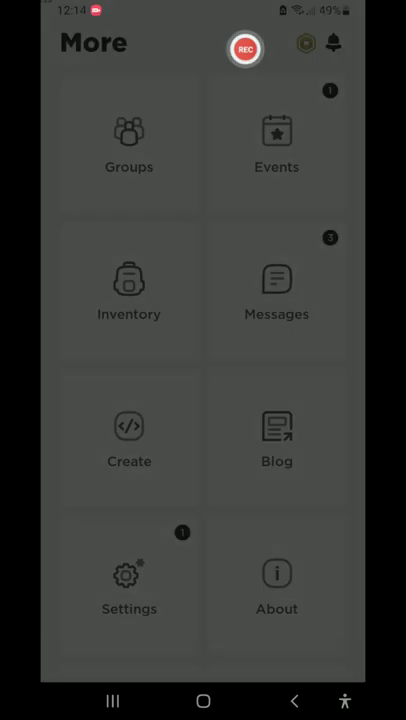
click(276, 292)
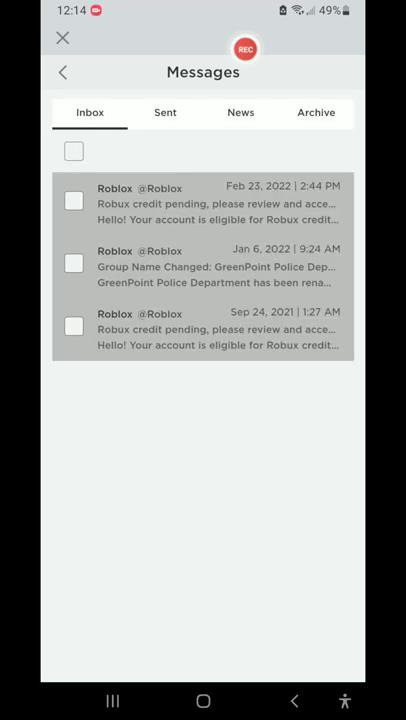
click(72, 152)
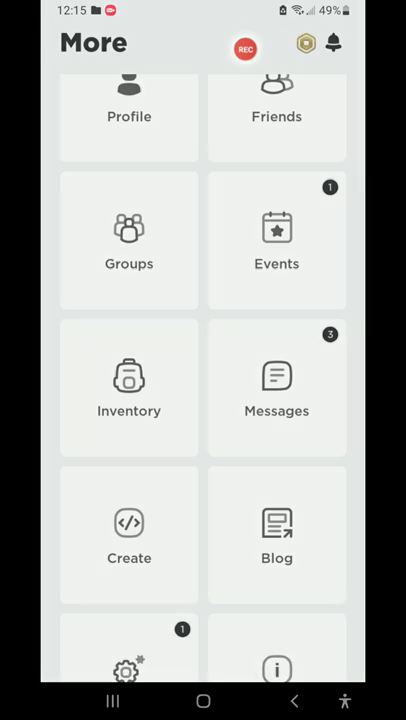
Leave the Greenpoint Police Department group, check My Groups, and return to More.
click(244, 48)
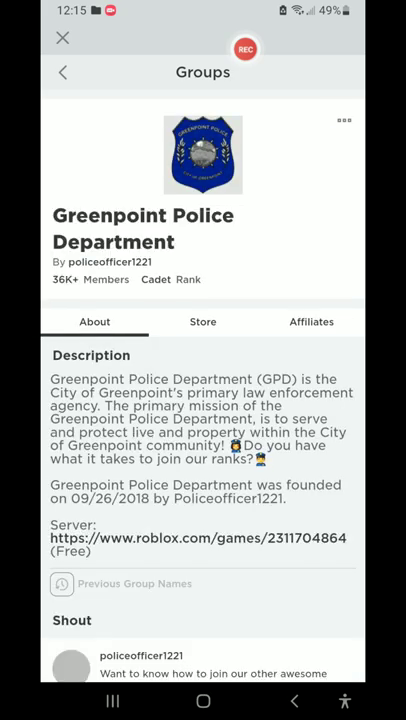
click(344, 120)
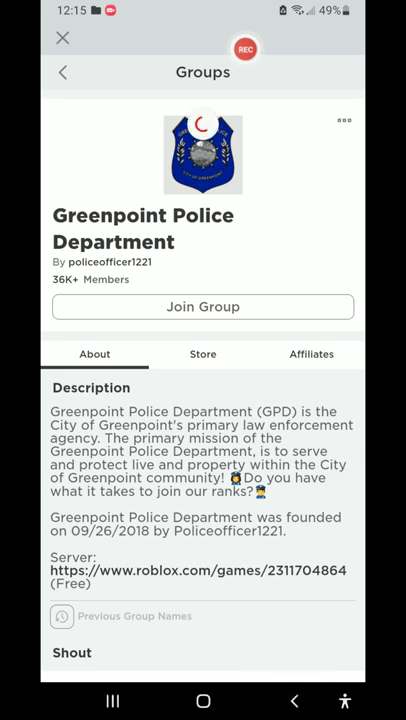
click(62, 72)
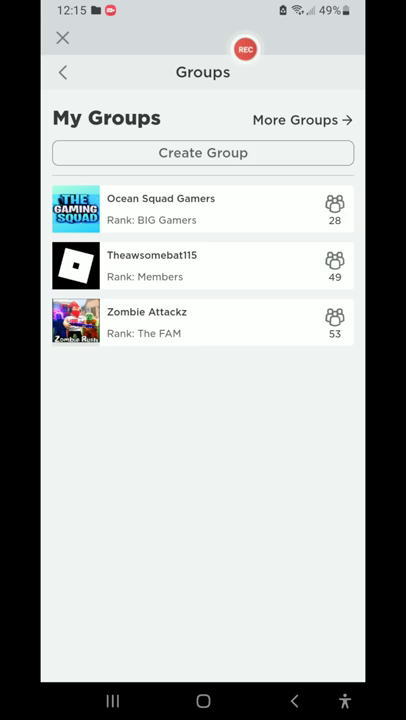
click(62, 72)
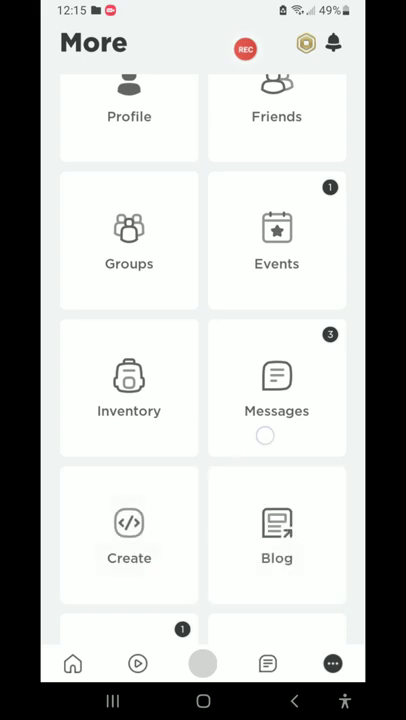
scroll(up, 3)
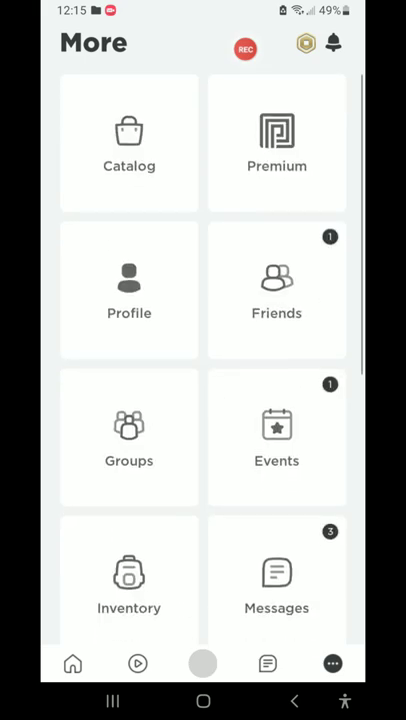
Switch to the saved creation wearing the yellow top and jeans, then view its clothing.
scroll(down, 3)
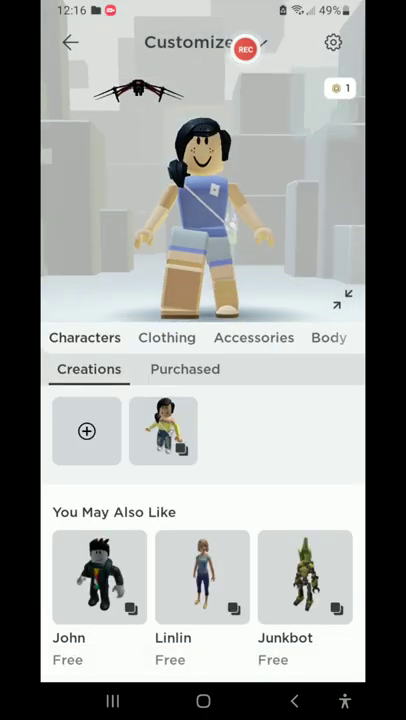
click(164, 432)
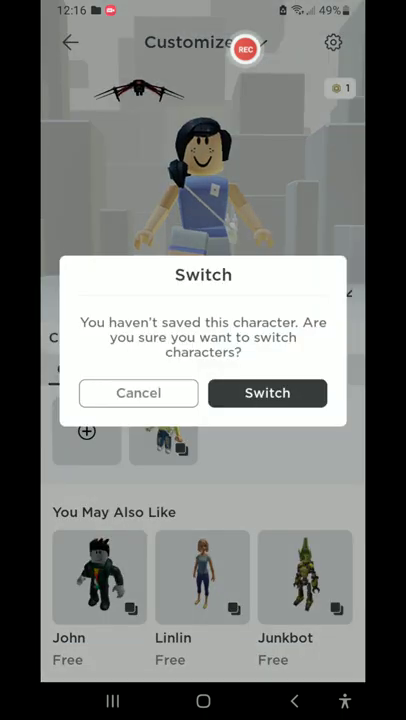
click(268, 392)
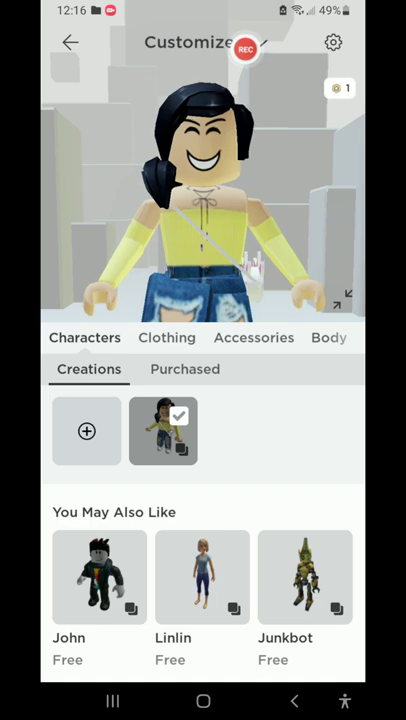
click(166, 336)
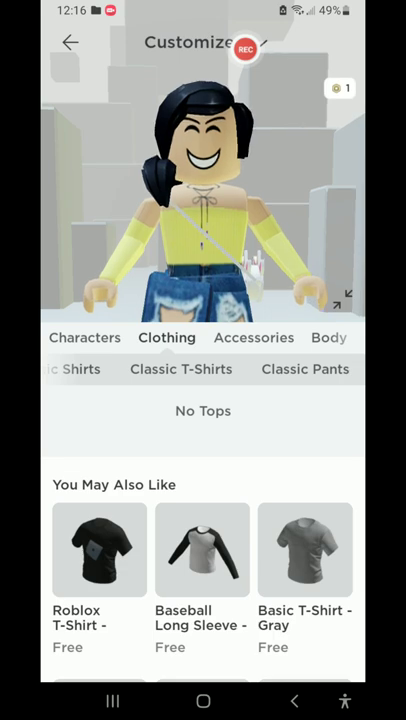
Try the black checkered shirt on the avatar, then put the yellow top back on.
click(72, 368)
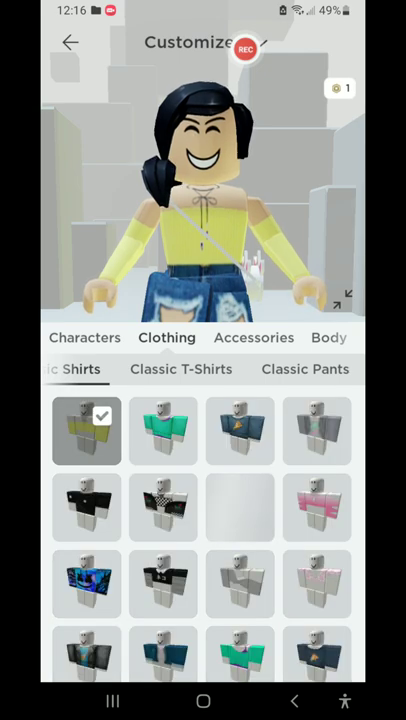
click(164, 508)
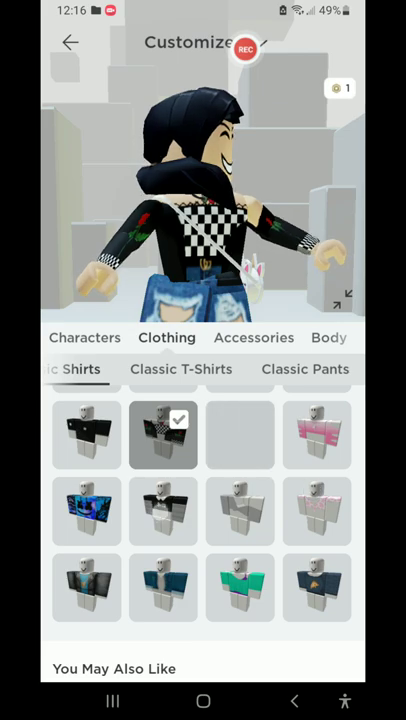
click(162, 512)
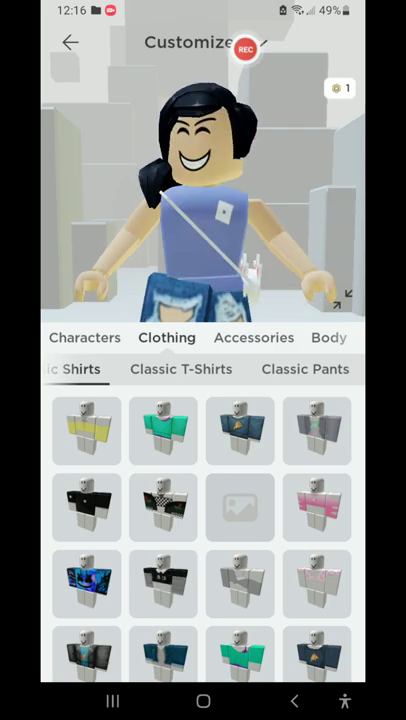
click(164, 584)
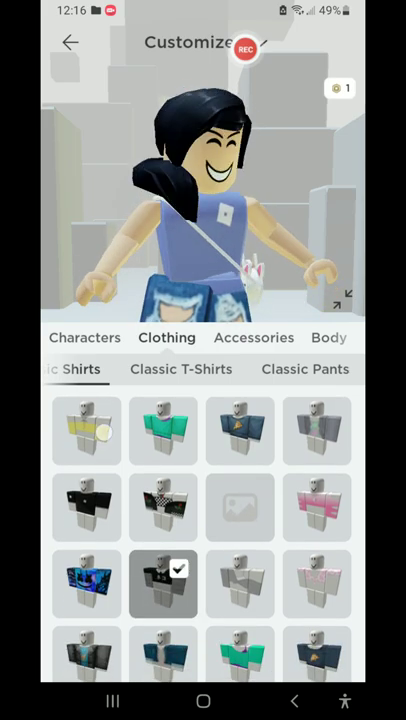
click(86, 434)
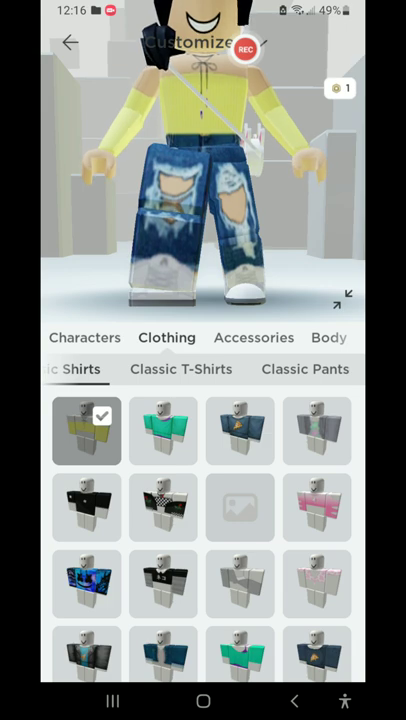
Try on several pairs of classic pants, ending with the black ripped pants.
click(304, 368)
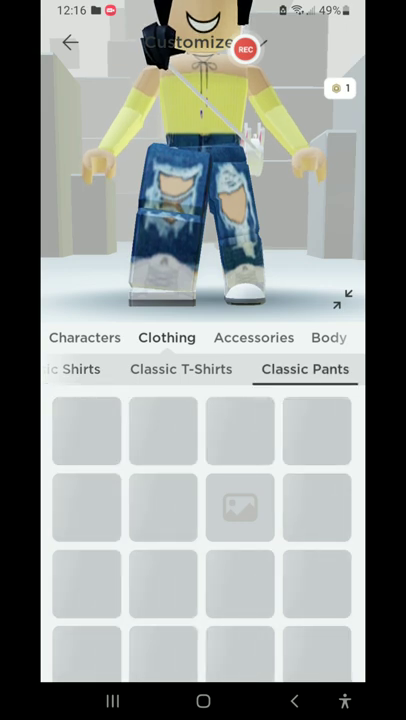
click(84, 430)
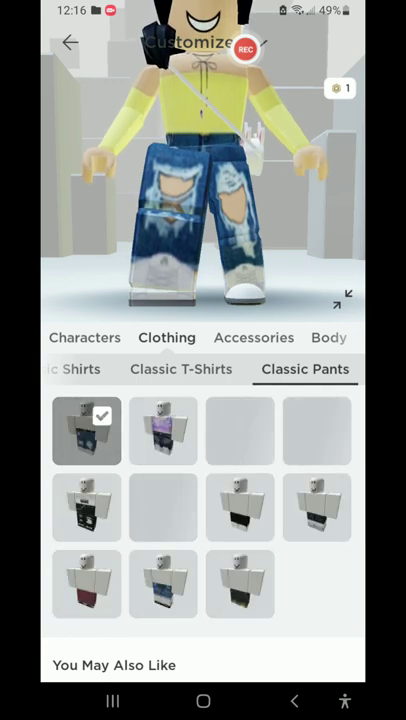
click(316, 432)
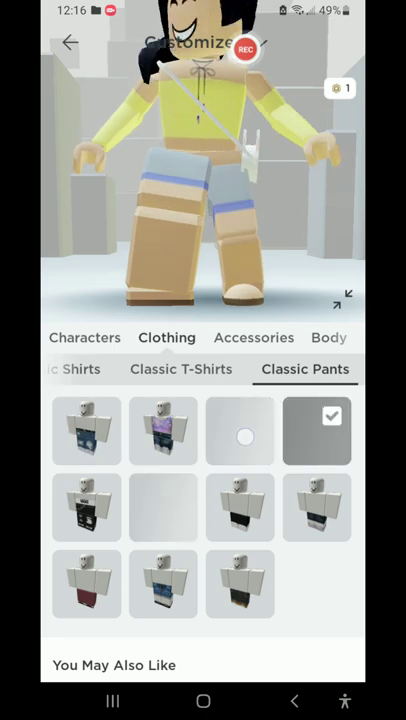
click(240, 432)
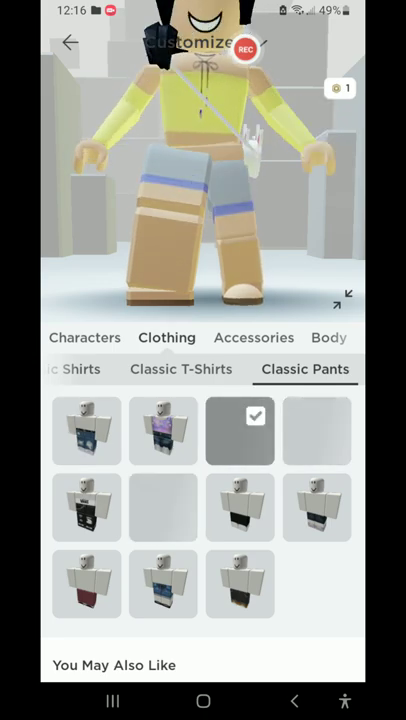
click(86, 508)
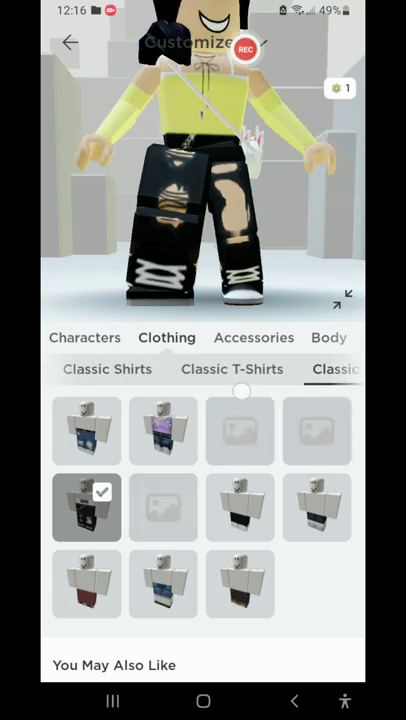
Put the pink classic shirt on the avatar and try the dark red and another pair of pants.
click(108, 368)
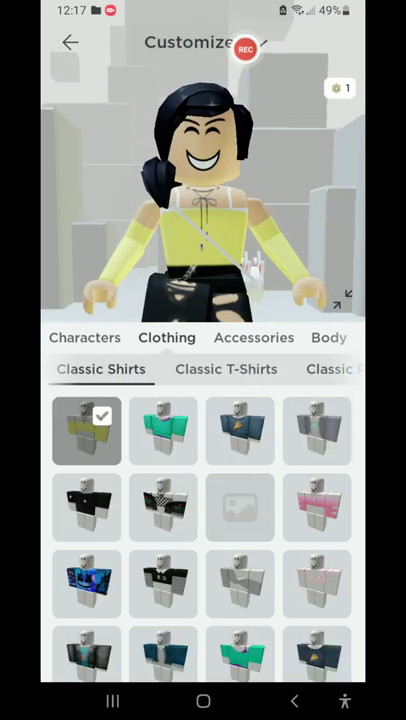
click(164, 508)
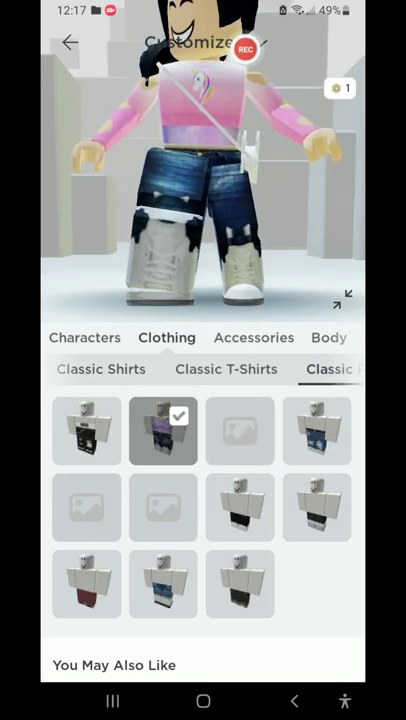
click(316, 432)
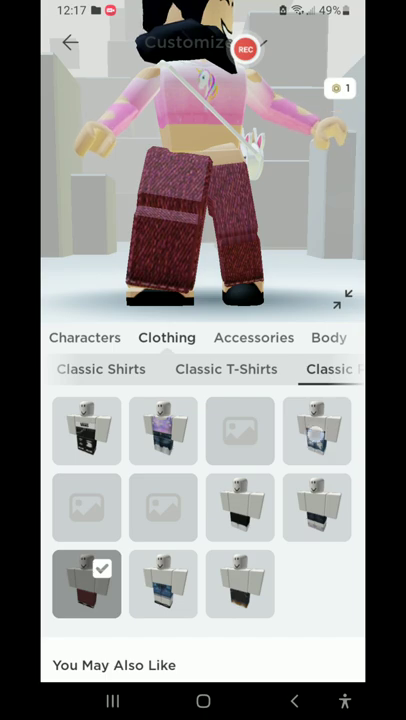
click(316, 432)
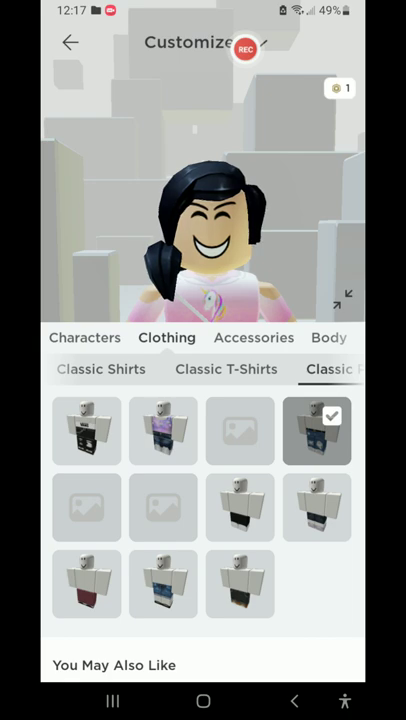
Check the face accessories, wear the purple front accessory, then view Body hairstyles.
click(254, 338)
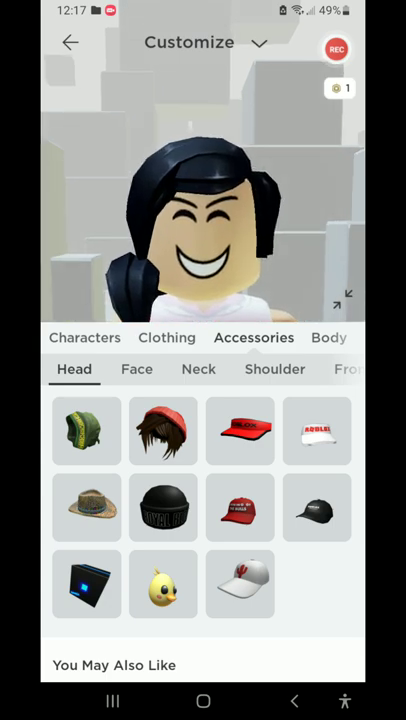
click(136, 368)
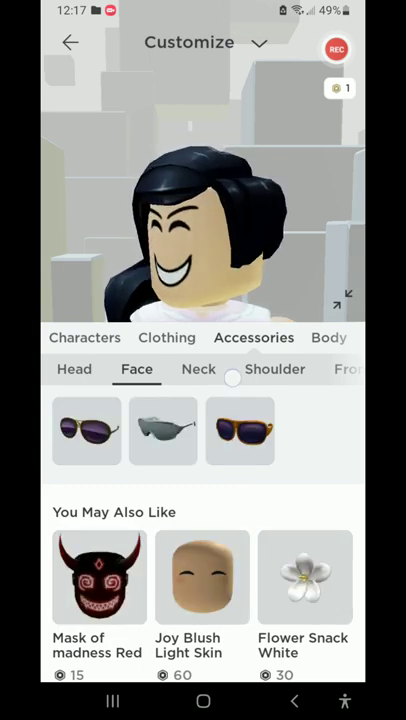
scroll(left, 3)
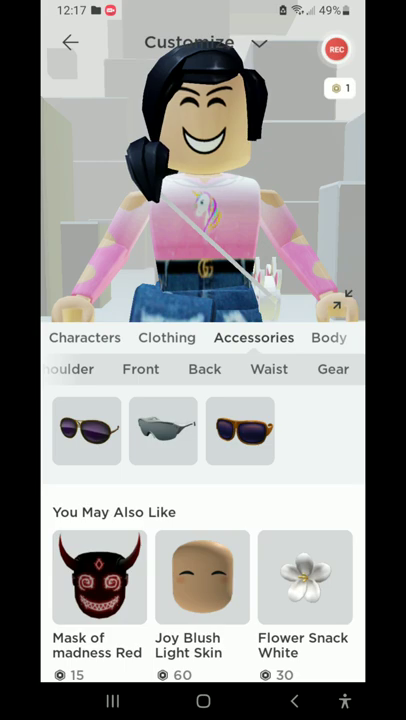
click(140, 368)
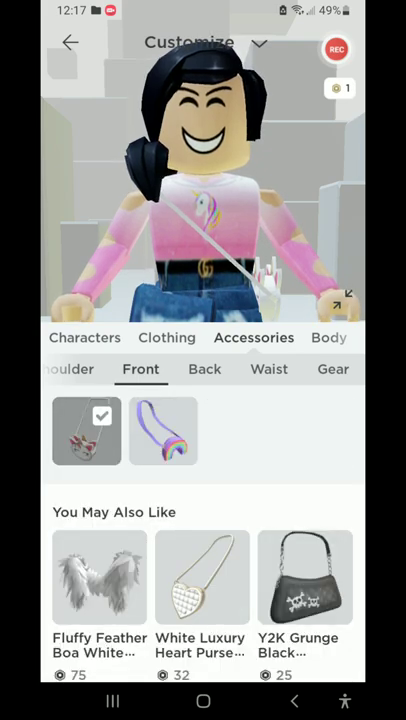
click(164, 432)
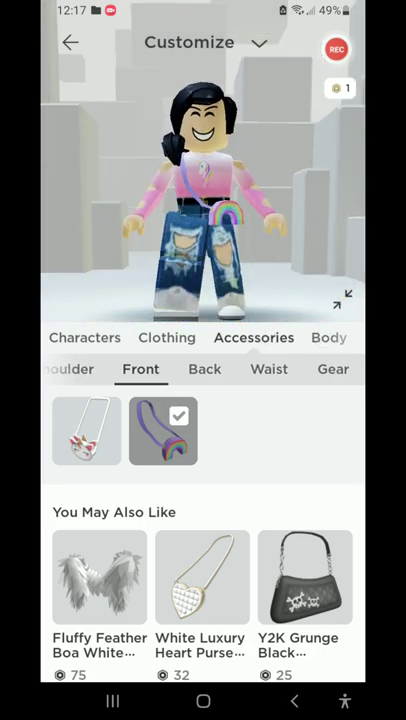
click(328, 336)
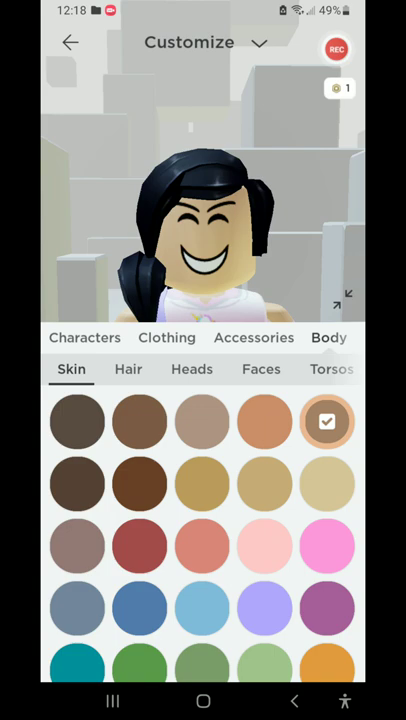
click(128, 368)
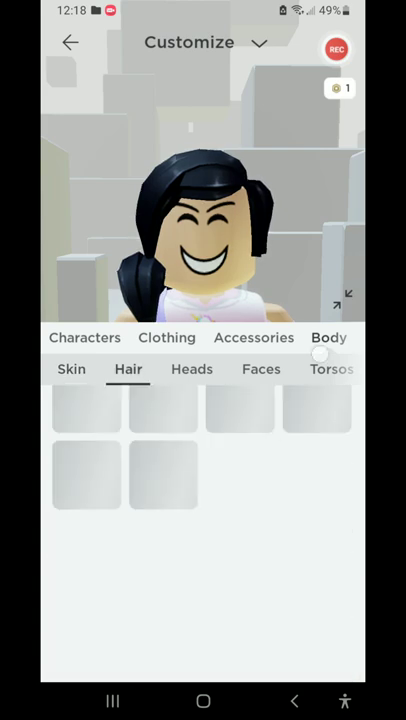
Give the avatar the pink hairstyle.
click(86, 430)
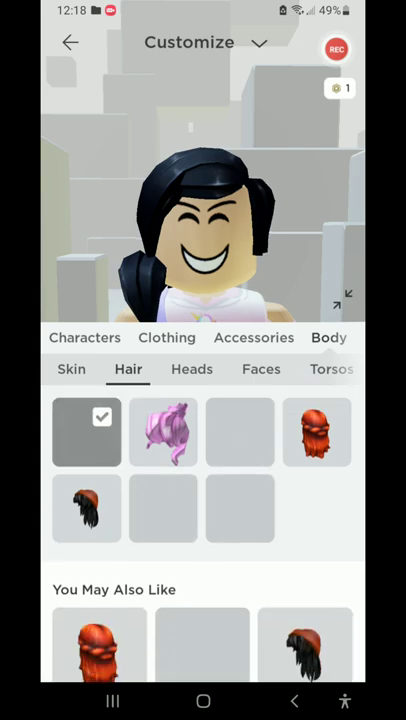
click(164, 432)
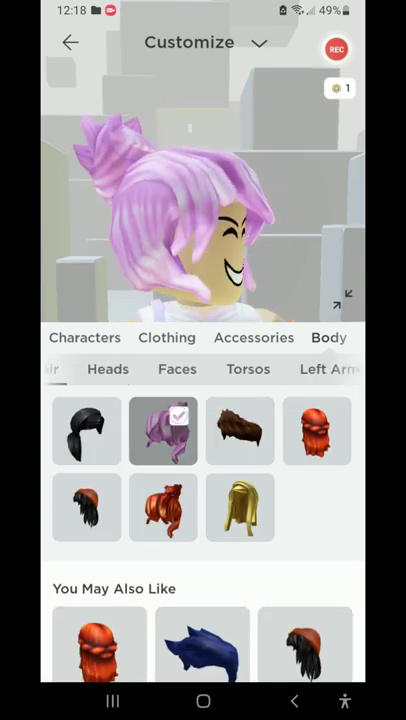
scroll(left, 3)
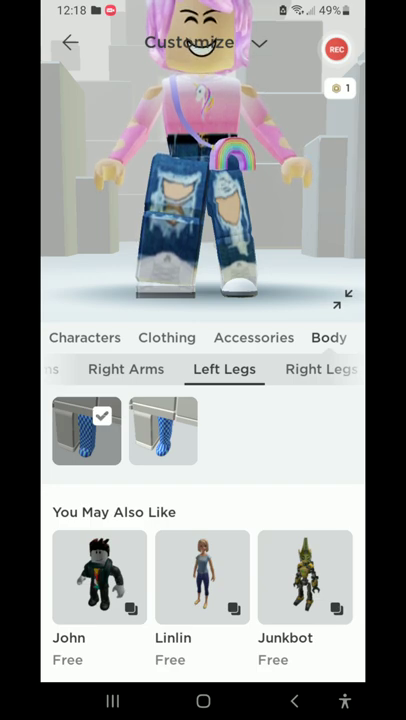
Apply the blue-patterned right leg, check the left leg options, then view Build settings.
click(320, 368)
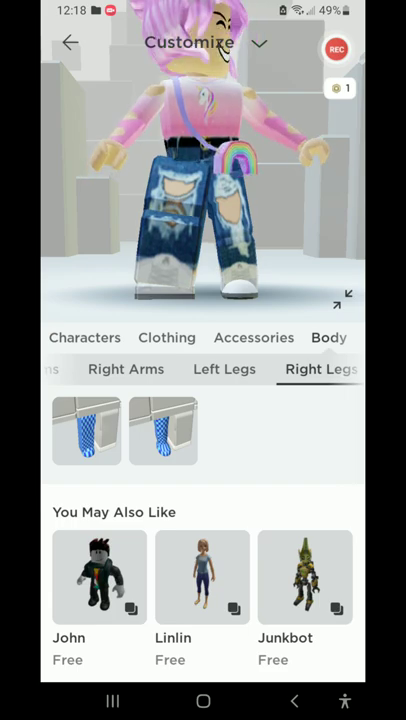
click(86, 432)
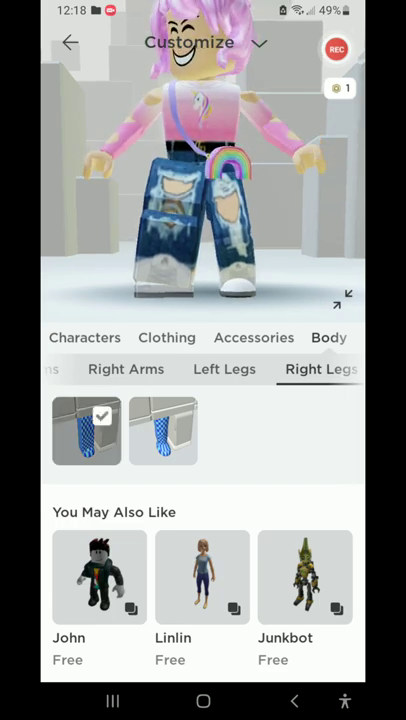
click(224, 368)
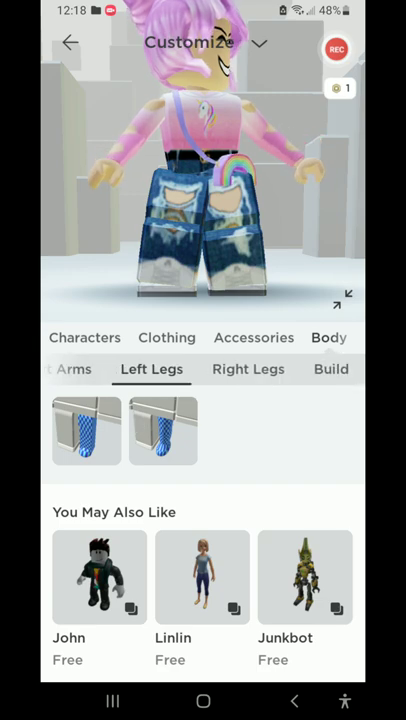
click(332, 368)
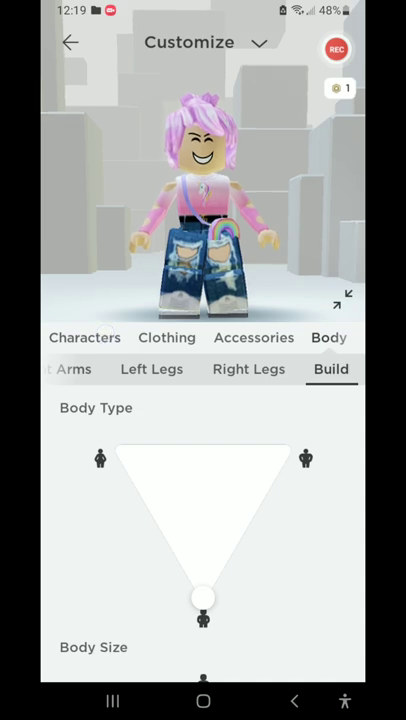
Wear the blue-patterned left and right legs, then view the empty clothing tops list.
click(84, 336)
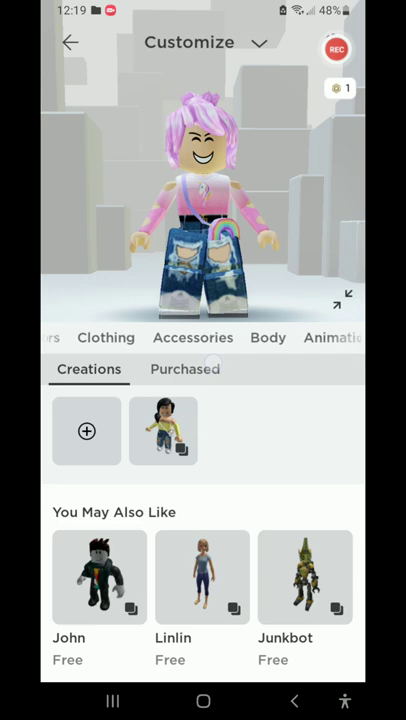
scroll(left, 3)
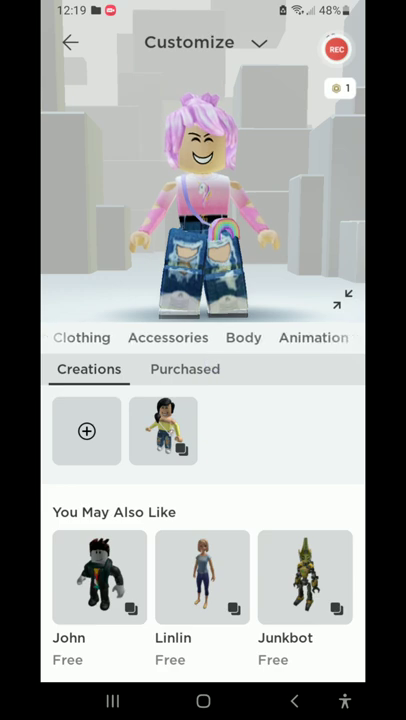
click(244, 338)
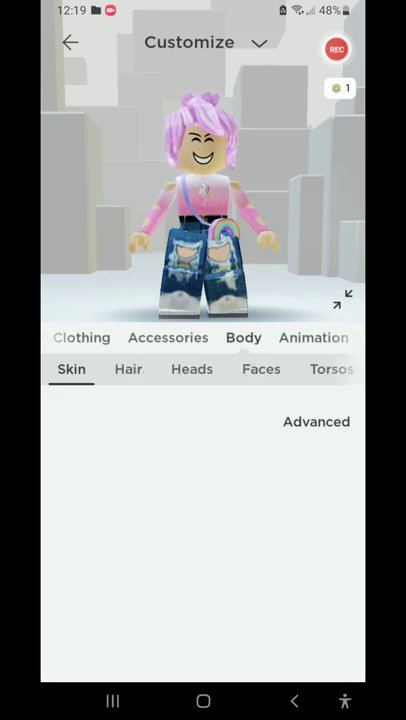
click(72, 368)
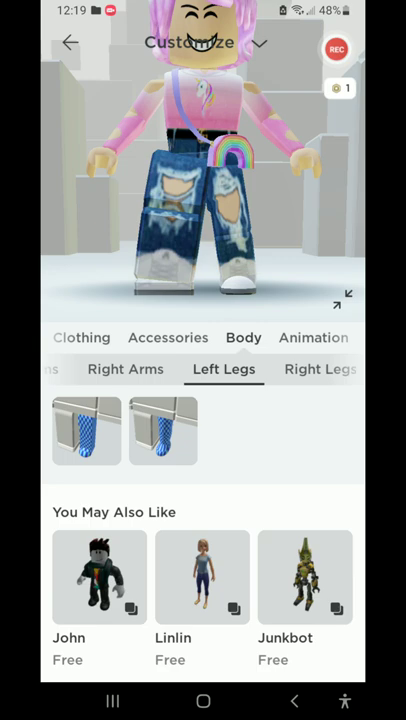
click(320, 368)
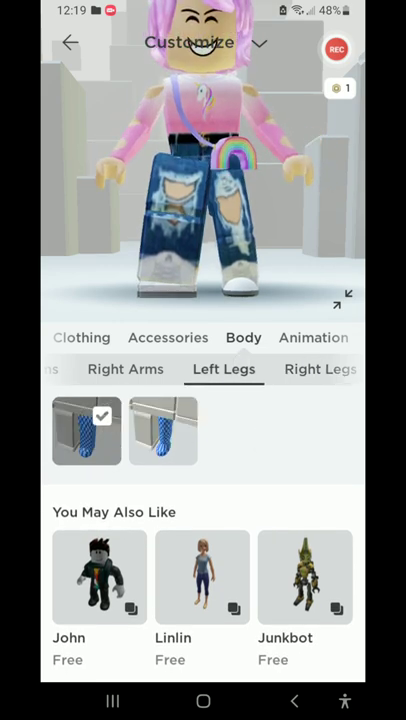
click(320, 368)
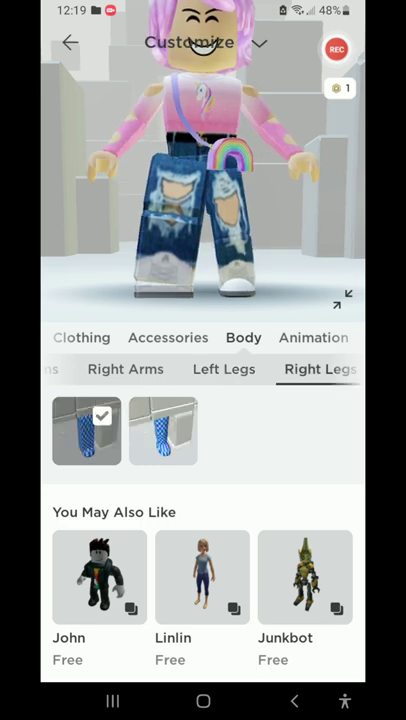
click(164, 432)
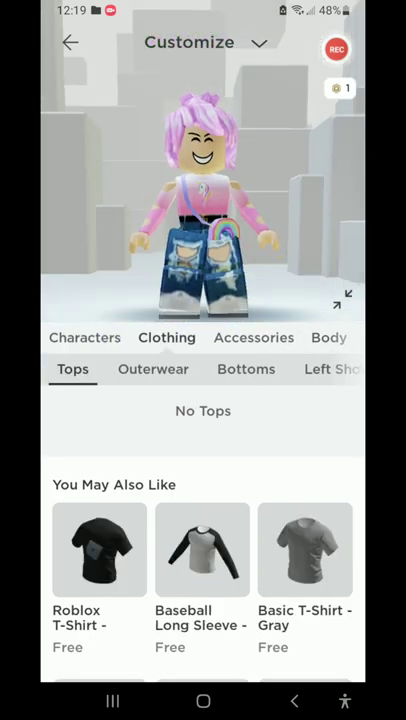
Save the outfit as a new character named Rainbow and return to the Avatar home.
click(84, 336)
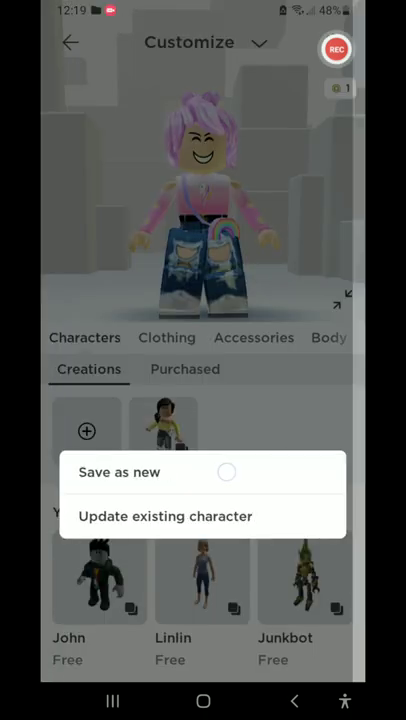
click(118, 472)
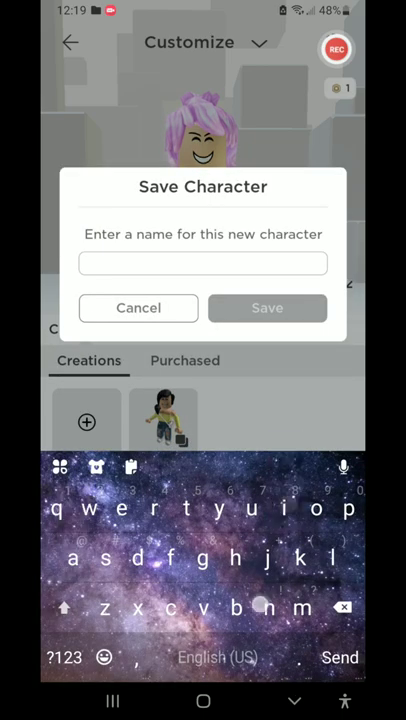
text(Rainbow)
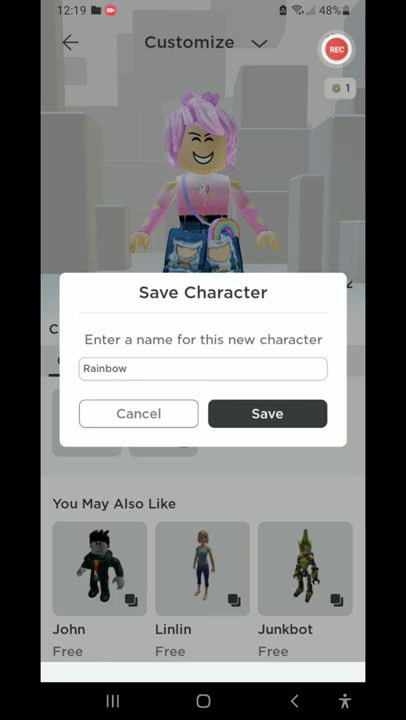
click(268, 412)
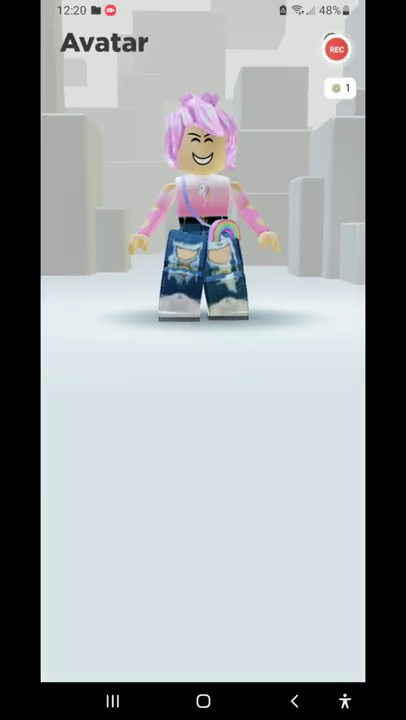
click(204, 664)
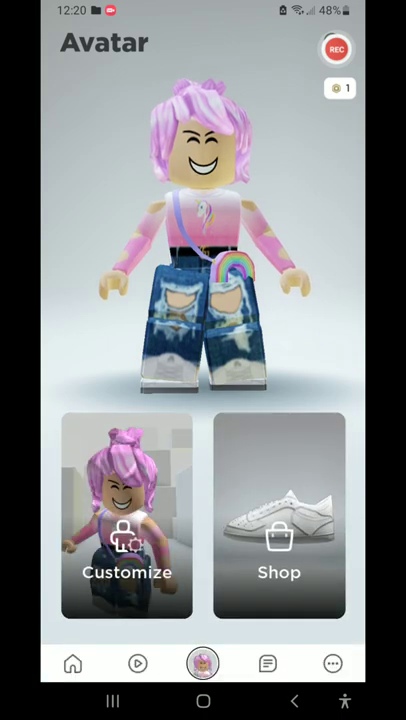
Go from More to Settings and into the Account Info section.
click(332, 664)
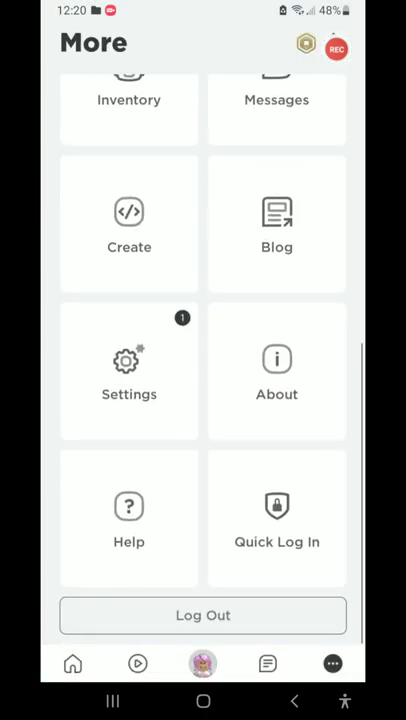
click(128, 372)
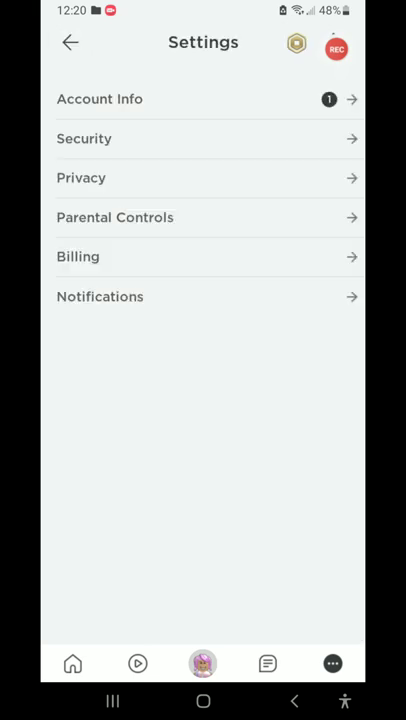
click(200, 98)
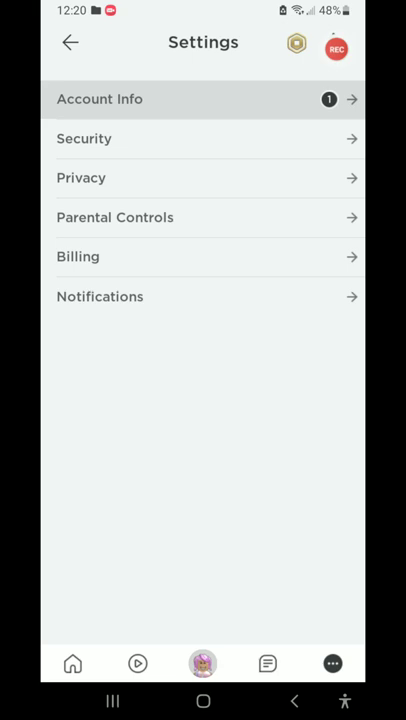
click(336, 48)
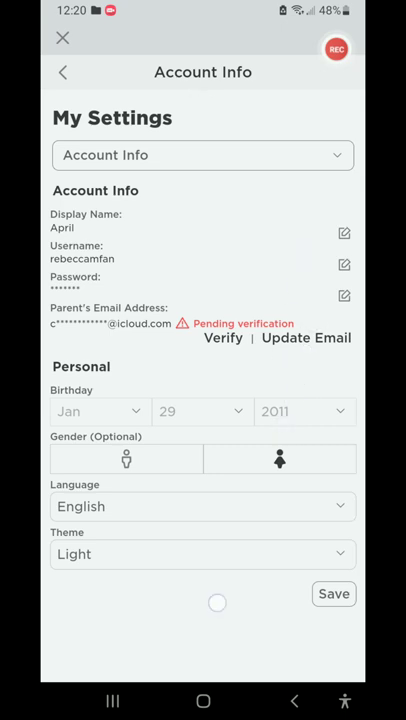
Switch the app theme to Dark, then set it back to Light.
click(202, 554)
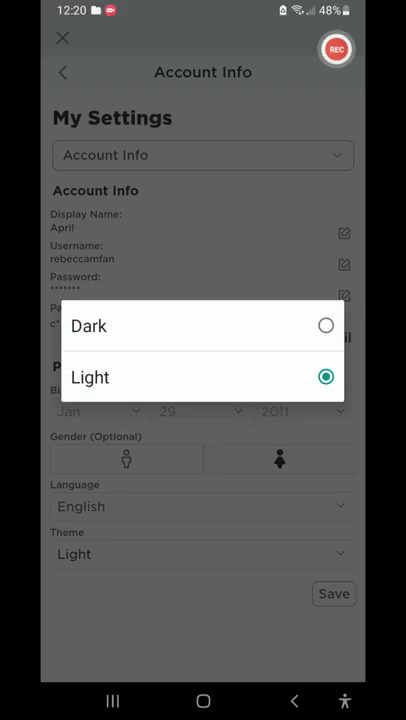
click(88, 326)
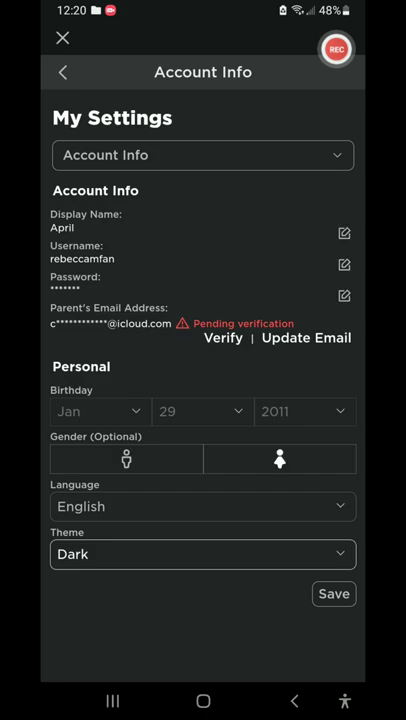
click(200, 554)
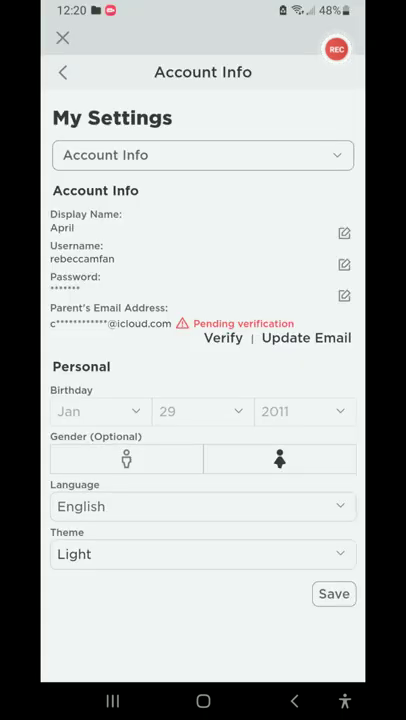
Replace the old display name April with KennyisPRO in the edit field.
click(344, 232)
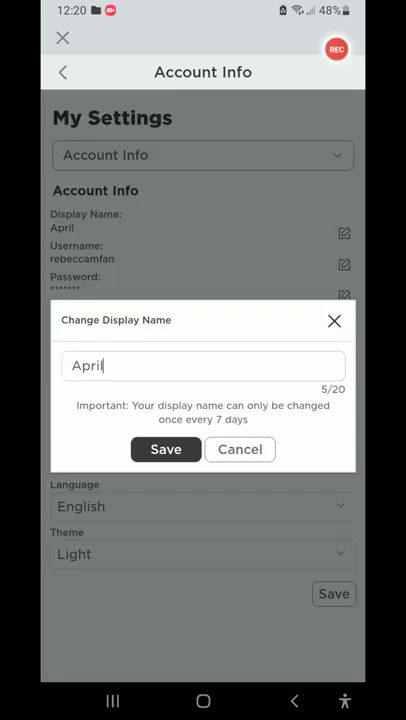
click(204, 364)
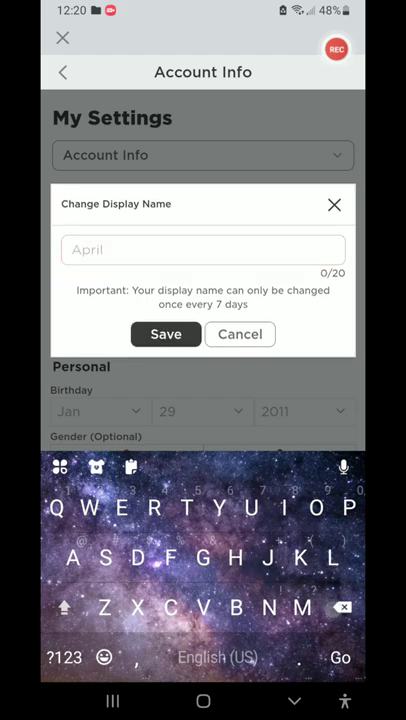
text(Kenny)
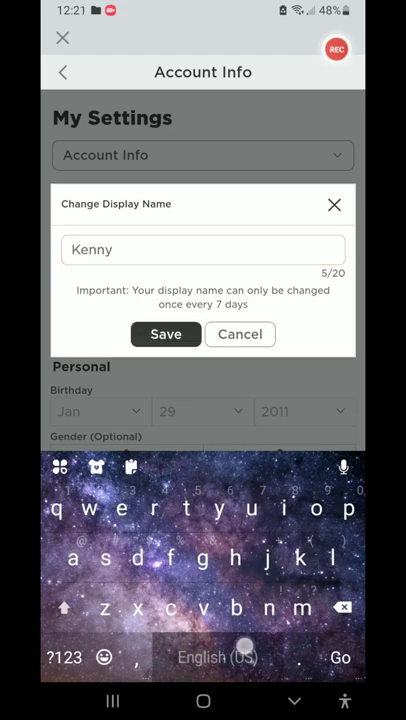
text(is)
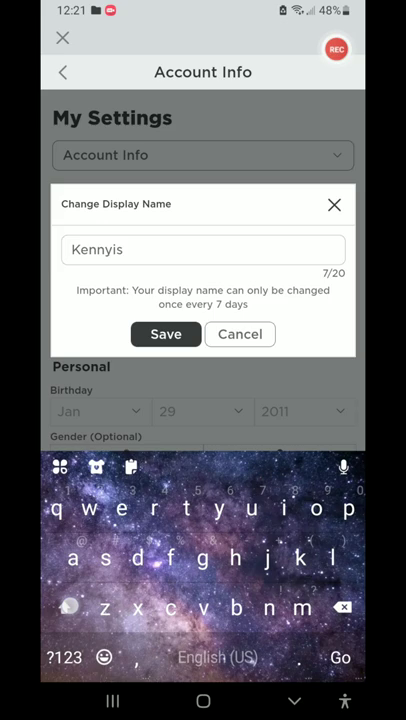
text(PRO)
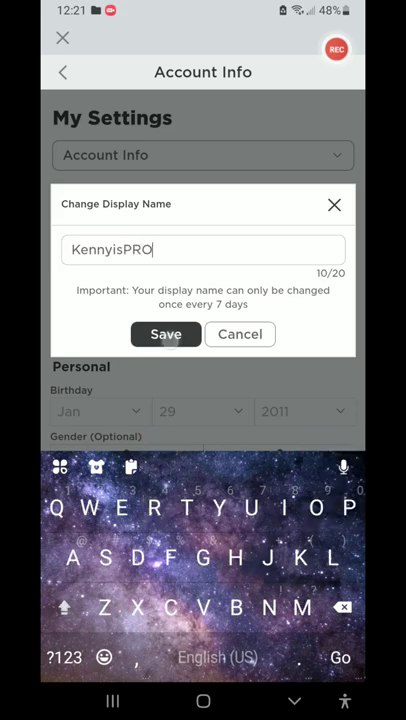
Save KennyisPRO, dismiss the success message and return to the More page.
click(164, 334)
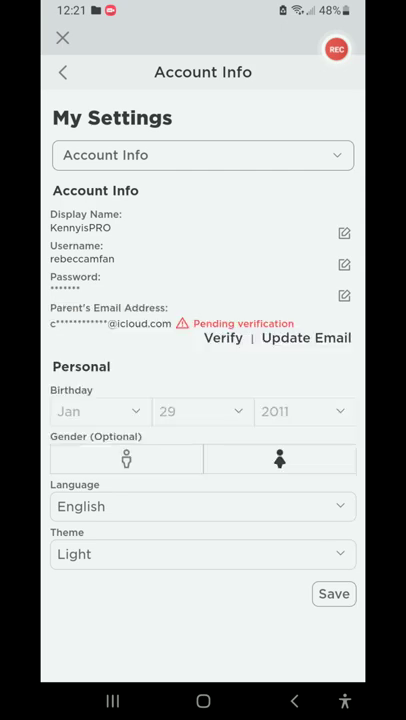
click(332, 592)
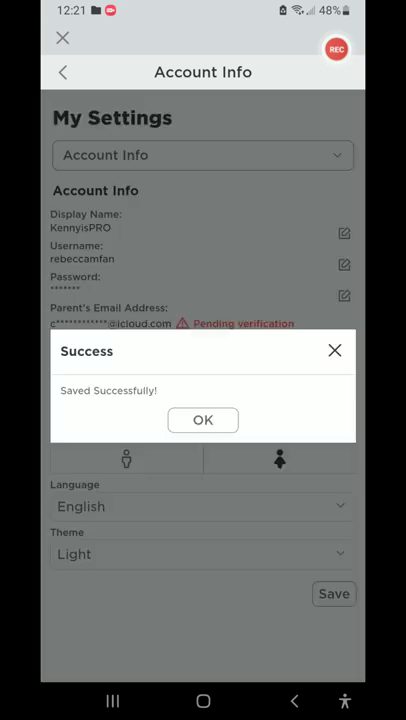
click(202, 420)
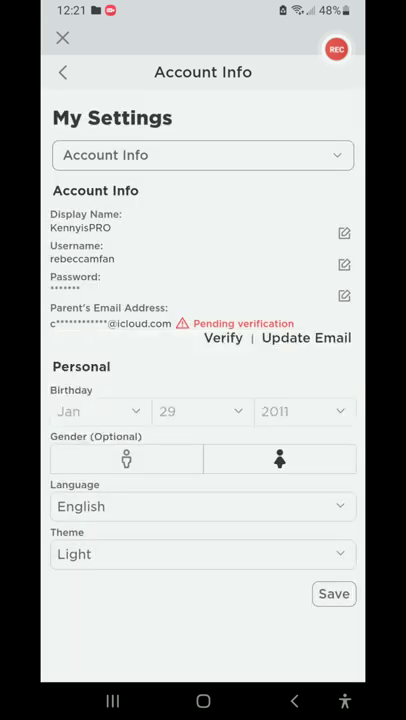
click(62, 72)
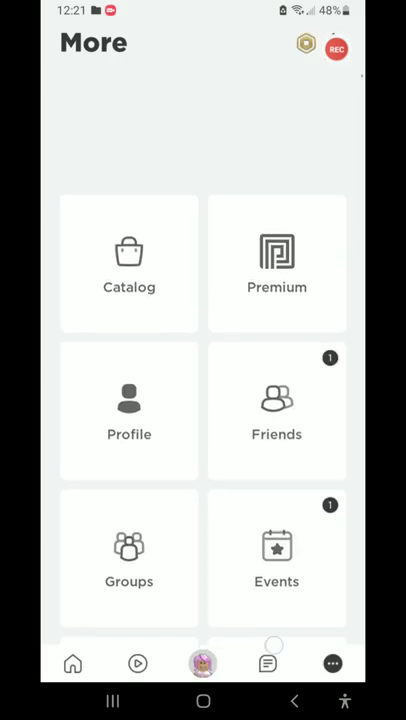
click(72, 664)
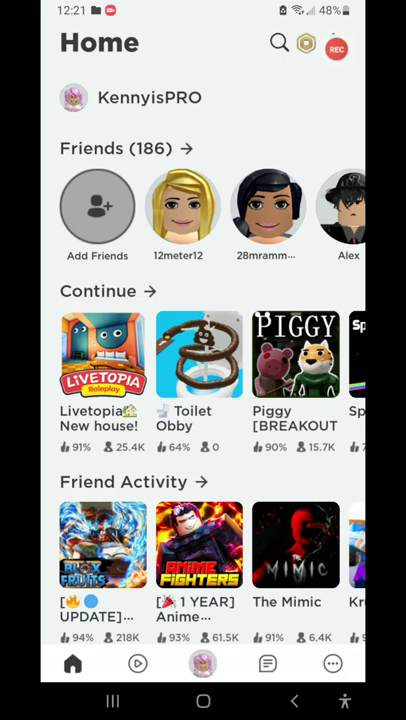
click(204, 664)
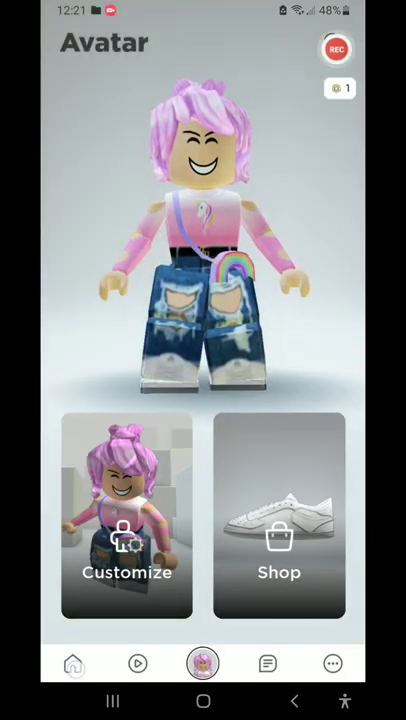
click(72, 664)
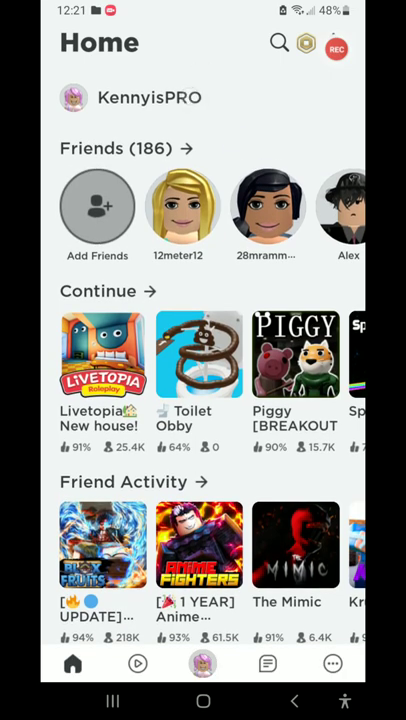
click(336, 48)
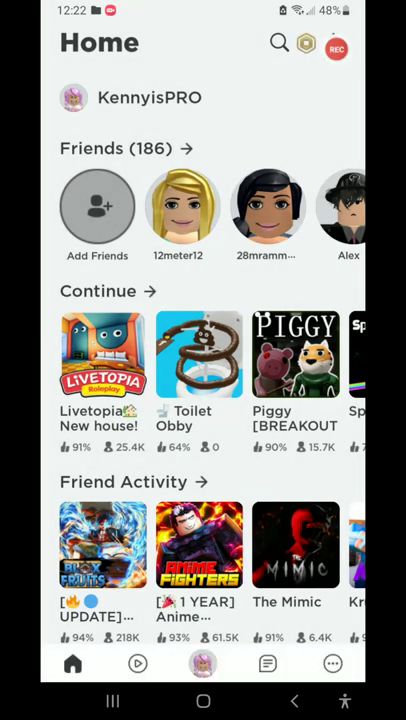
click(332, 664)
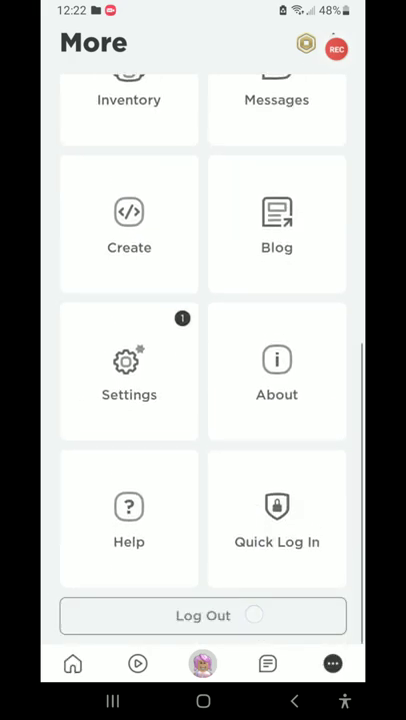
Log out of the account, landing on the Sign Up / Log In start screen.
click(204, 616)
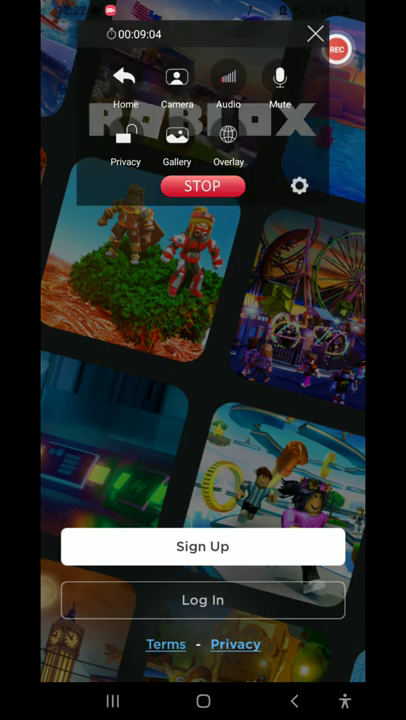
click(202, 188)
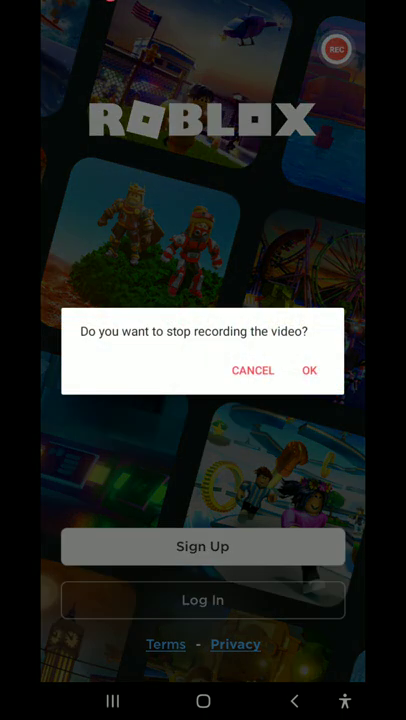